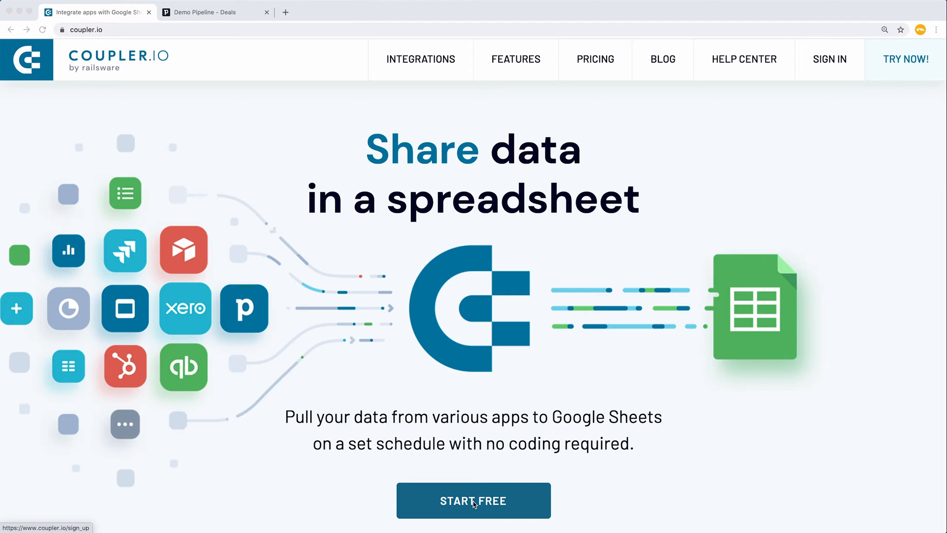
# Start free on coupler.io and sign in with a Google account
pyautogui.click(473, 500)
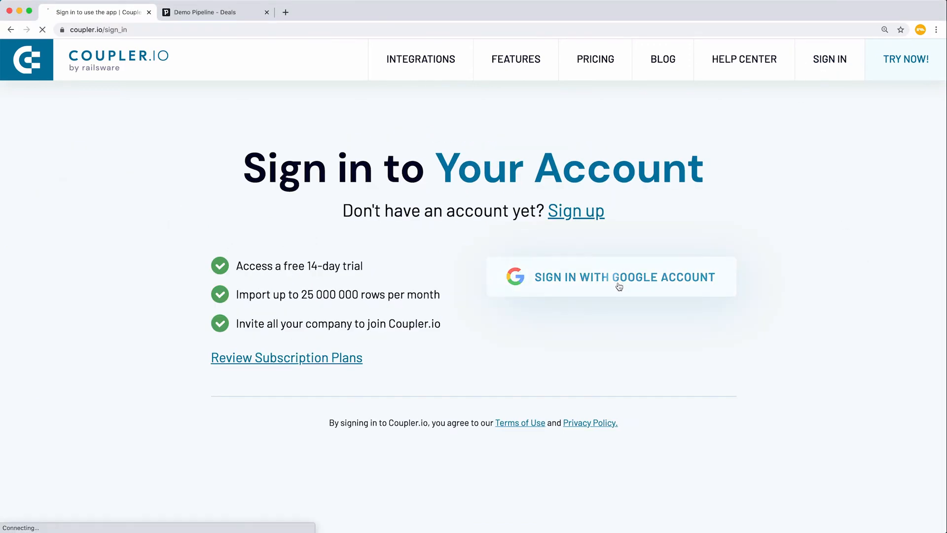
pyautogui.click(611, 276)
pyautogui.write('Pipedrive Deals')
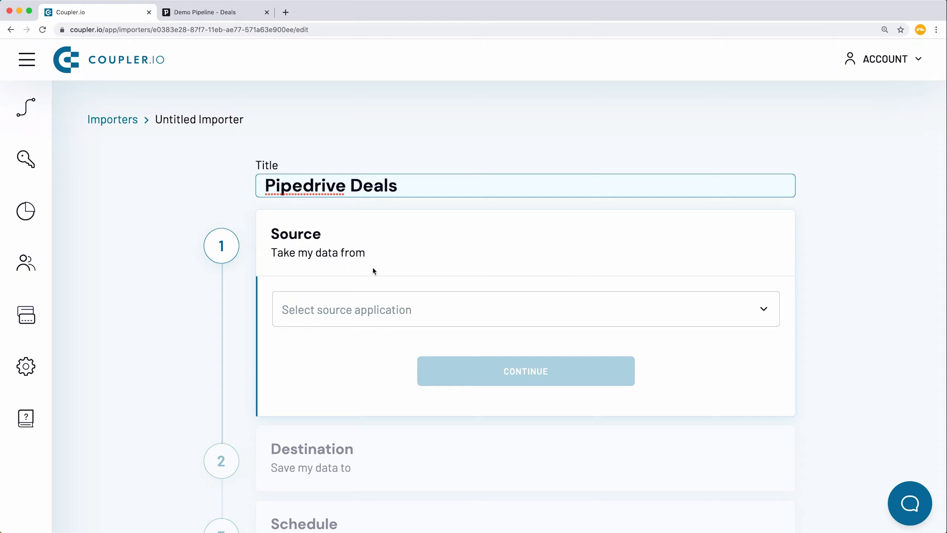
# Choose Pipedrive as the source app and authorize Coupler.io to access the Pipedrive account
pyautogui.write('pip')
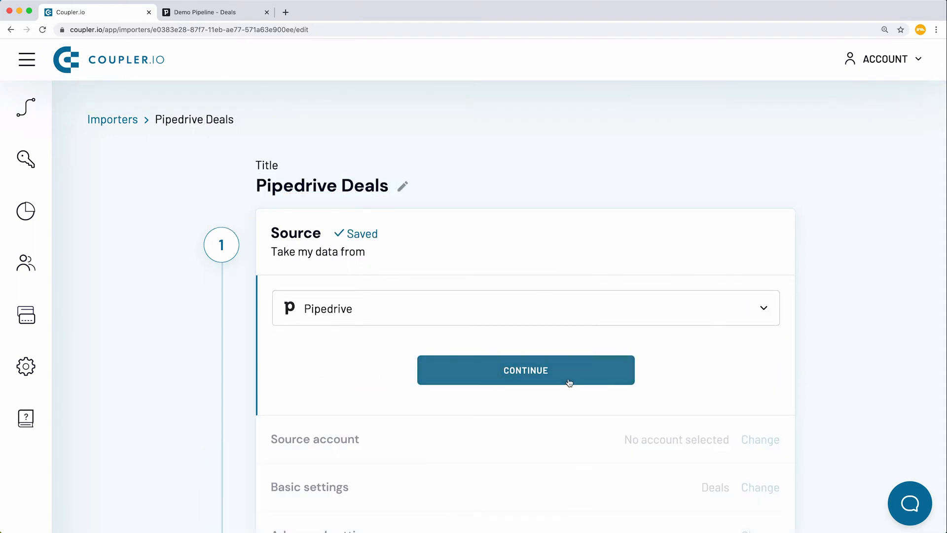
pyautogui.click(525, 370)
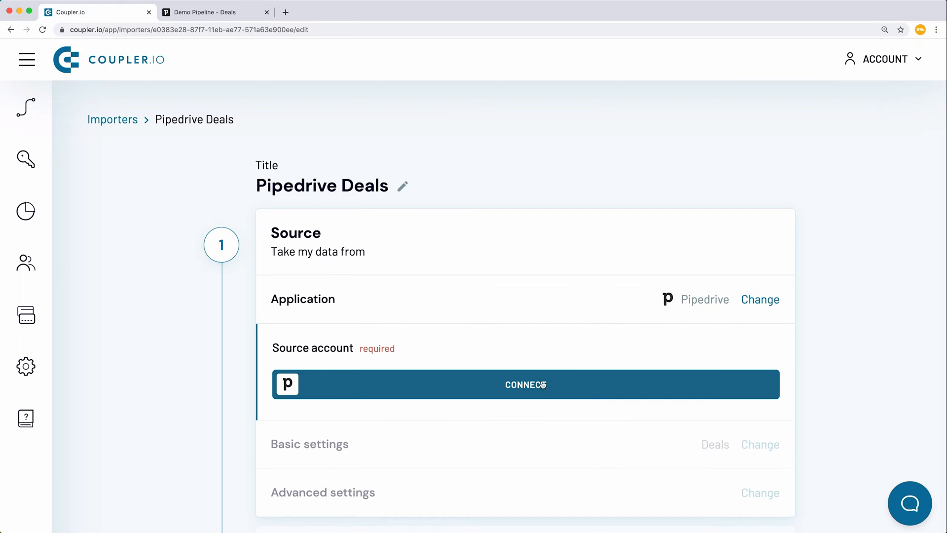
pyautogui.click(525, 384)
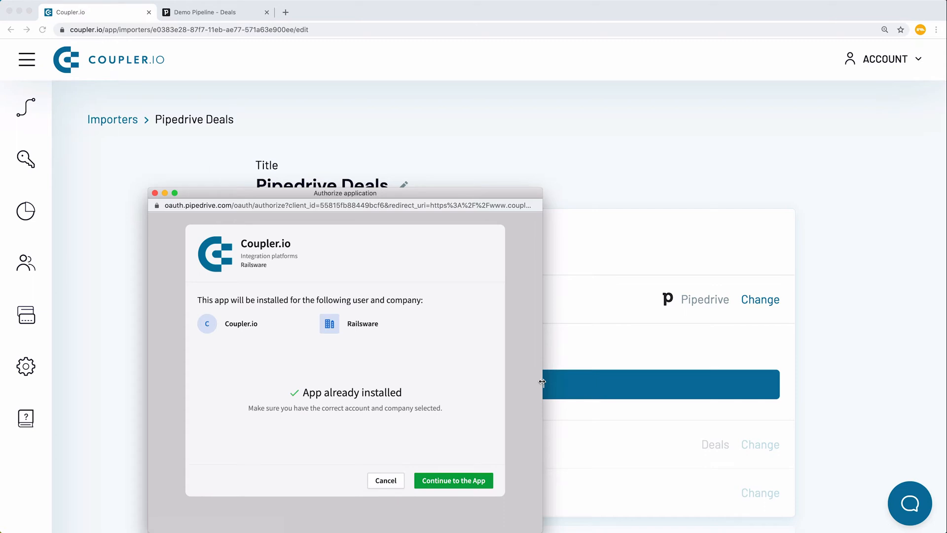
pyautogui.click(453, 481)
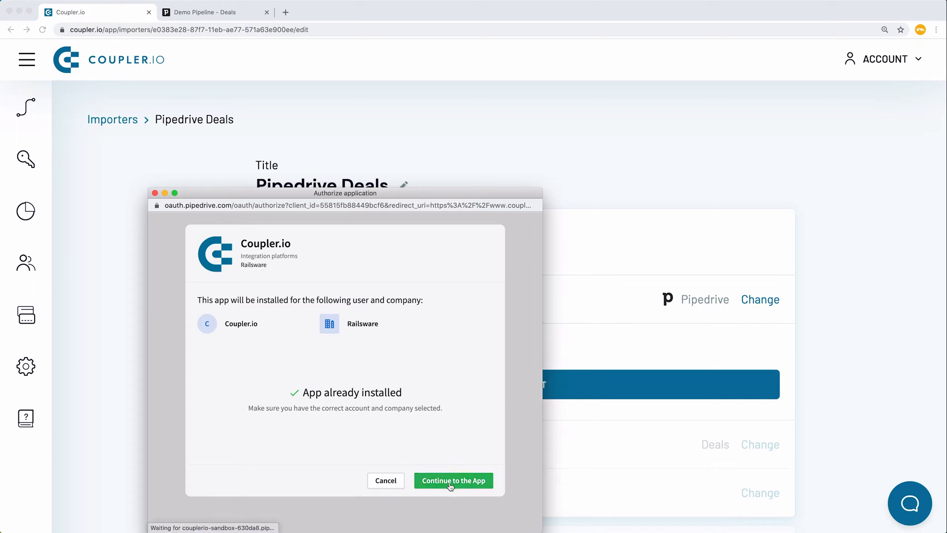
pyautogui.click(453, 480)
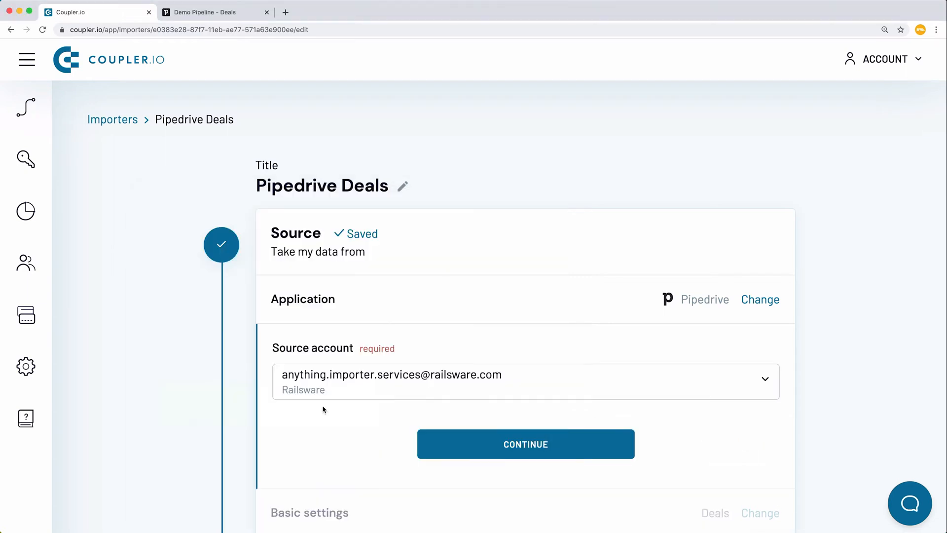
# Confirm the Pipedrive account, select Deals as the data entity, and go to the Pipedrive deals pipeline
pyautogui.click(525, 444)
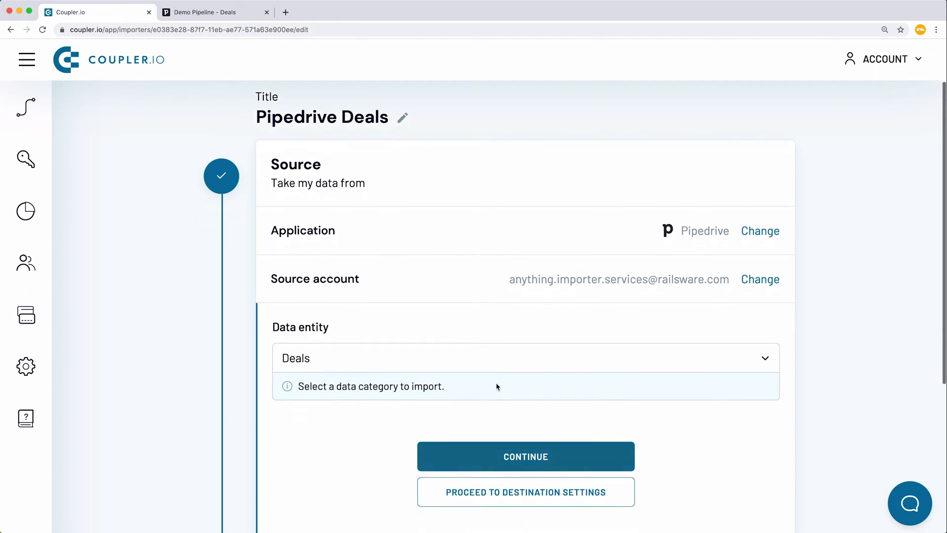
pyautogui.click(524, 358)
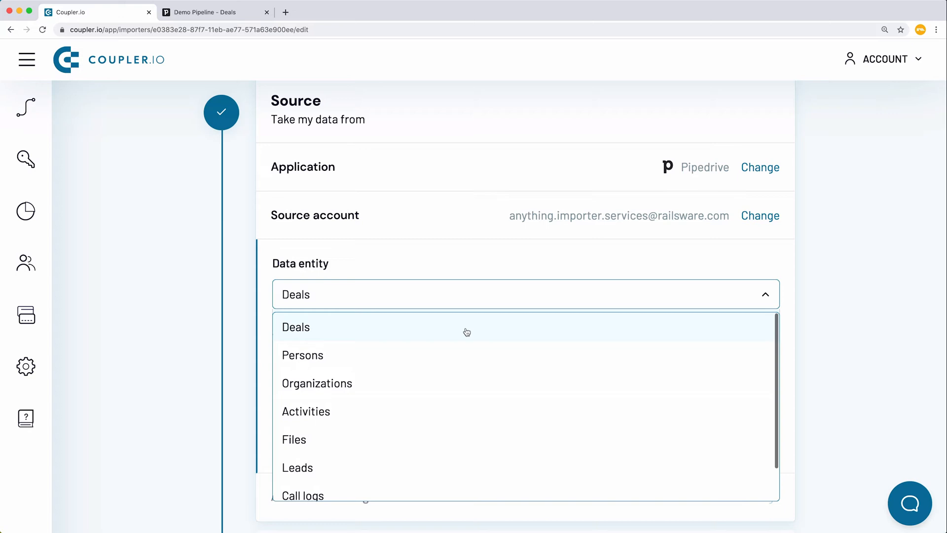
pyautogui.click(295, 327)
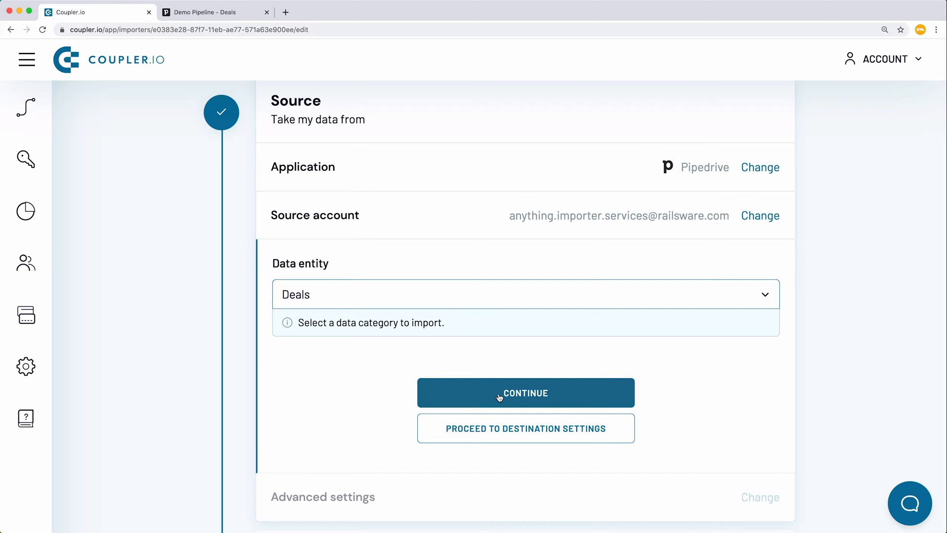
pyautogui.click(525, 393)
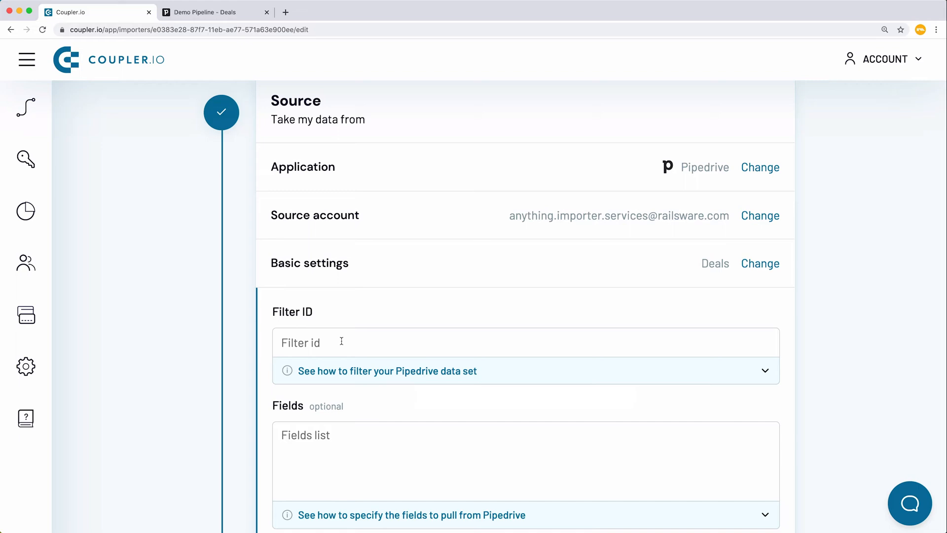
pyautogui.moveTo(577, 290)
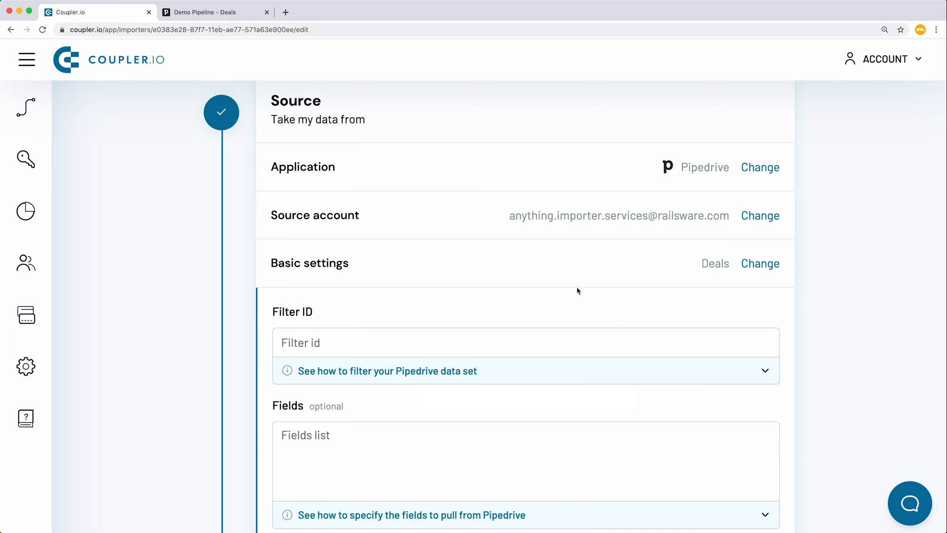
pyautogui.click(208, 11)
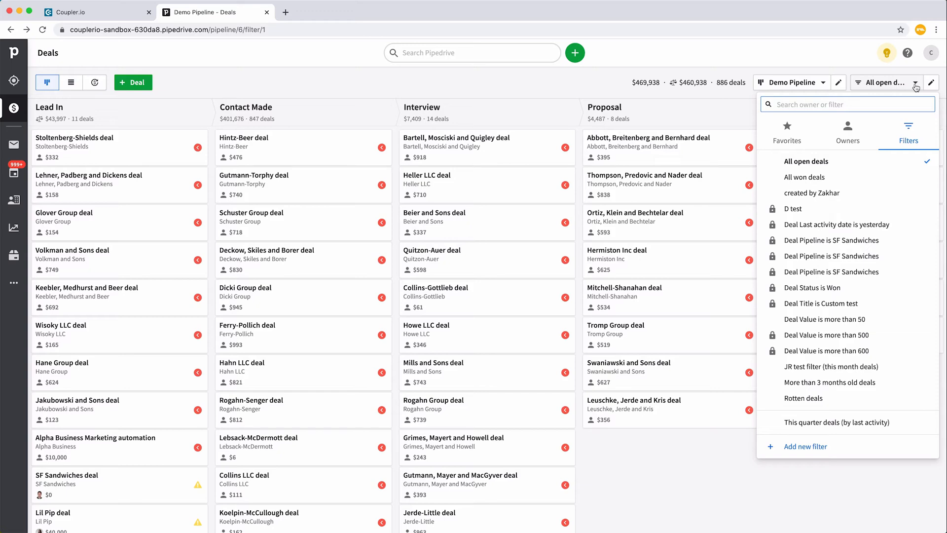
pyautogui.moveTo(815, 459)
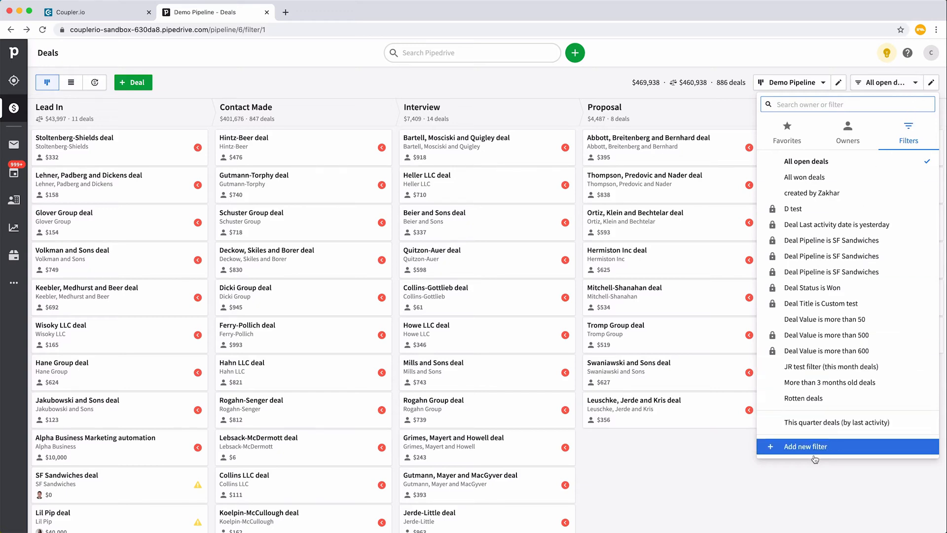
# Create and save a Won Proposal filter on Stage is Proposal plus a won condition
pyautogui.click(805, 446)
pyautogui.write('stag')
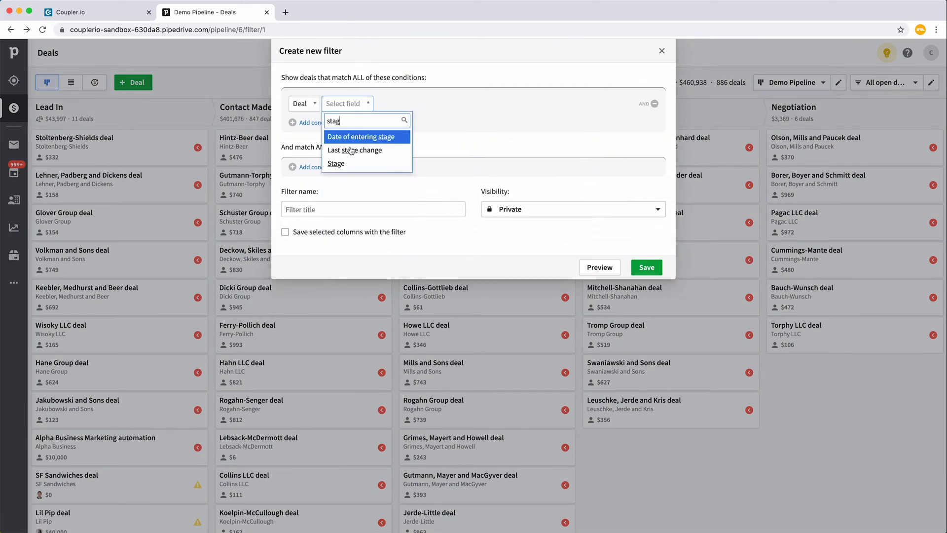
pyautogui.click(336, 163)
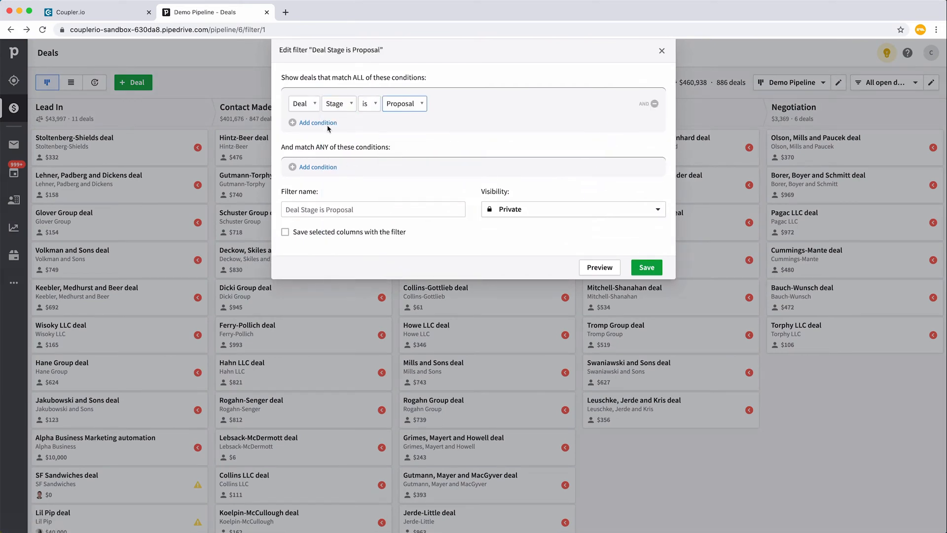
pyautogui.click(313, 122)
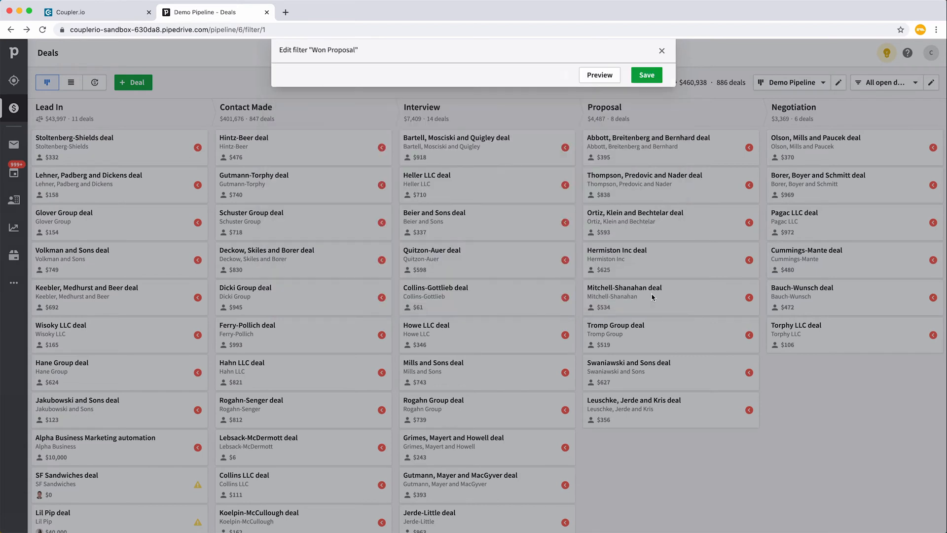
pyautogui.click(645, 75)
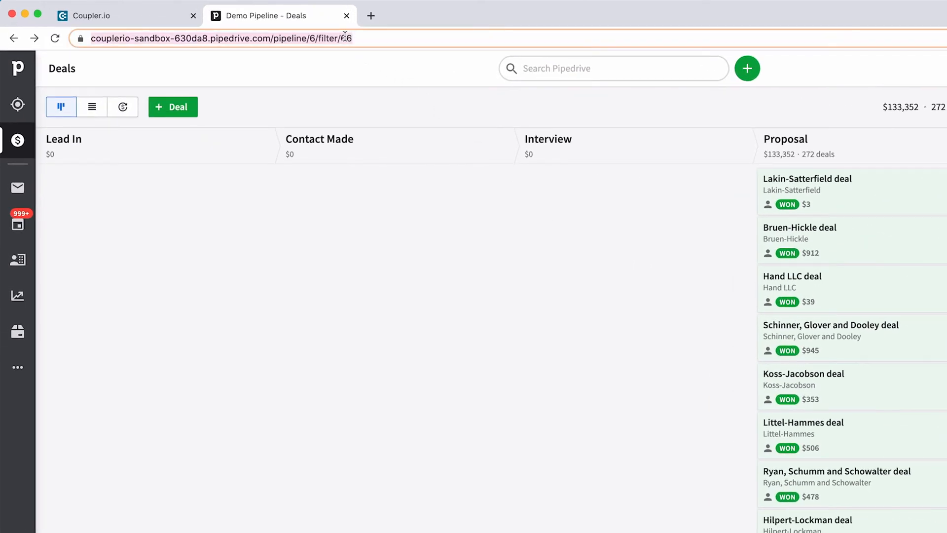
# Read the filter ID 66 from the page address and return to Coupler.io
pyautogui.click(220, 39)
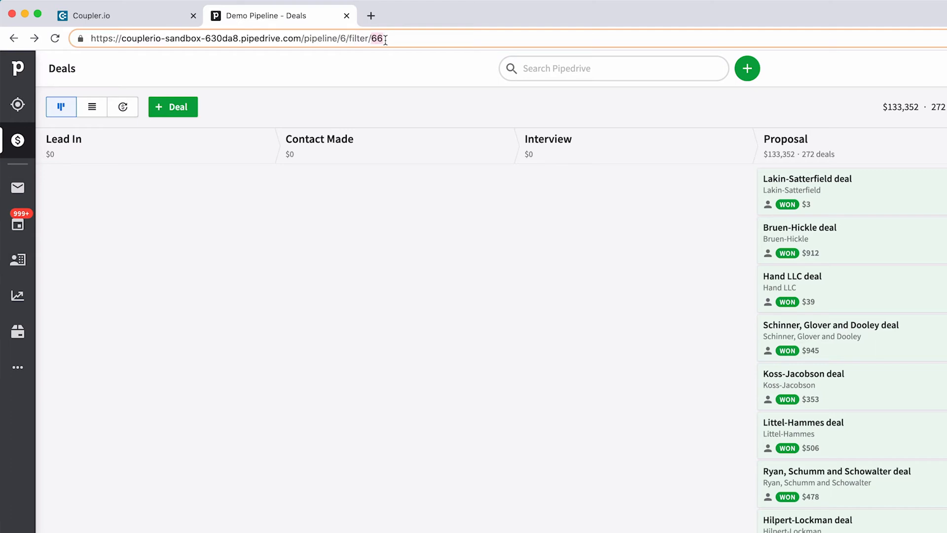
pyautogui.click(90, 15)
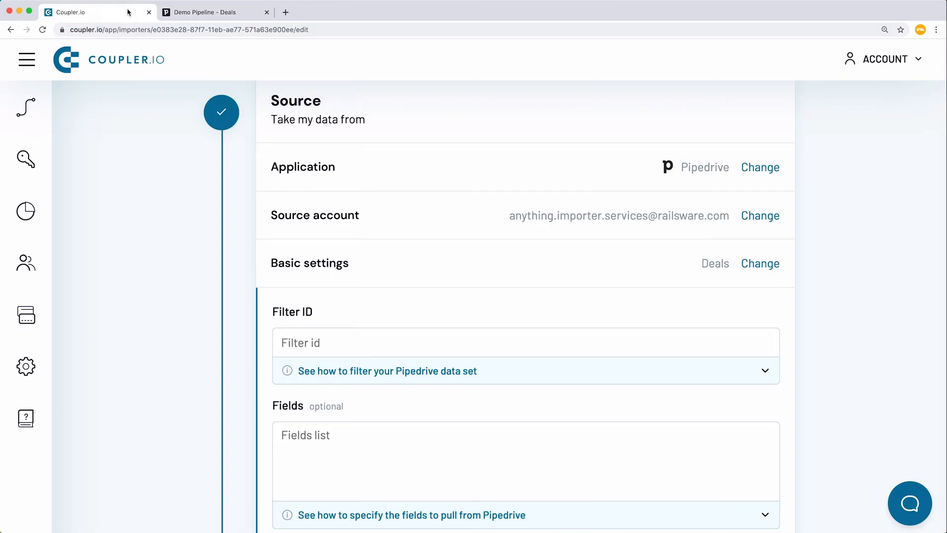
# Enter filter ID 66 in the source settings and continue to the Destination step
pyautogui.write('66')
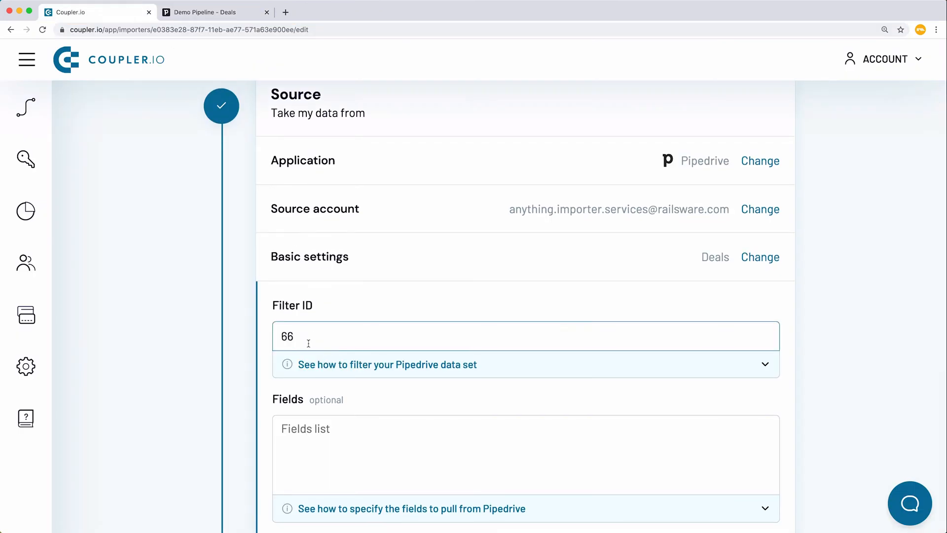
pyautogui.scroll(-3)
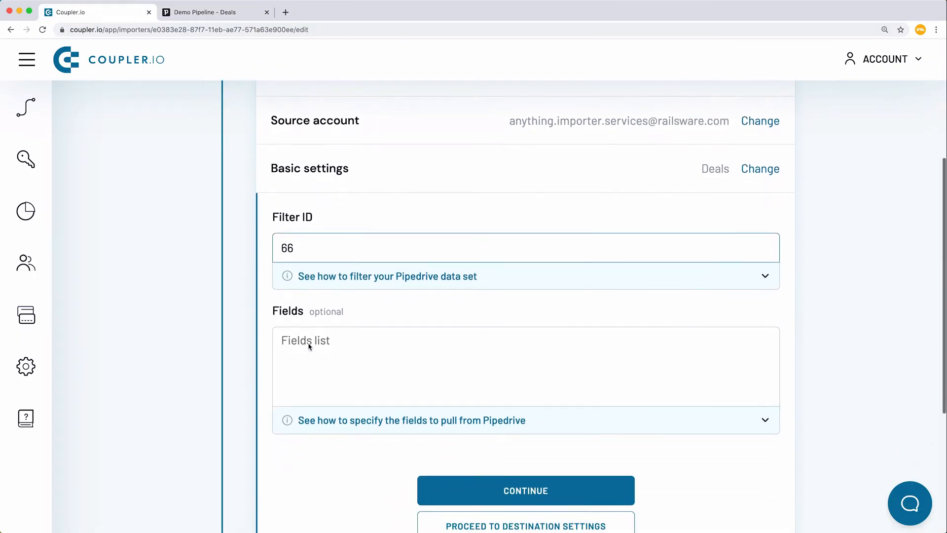
pyautogui.scroll(-3)
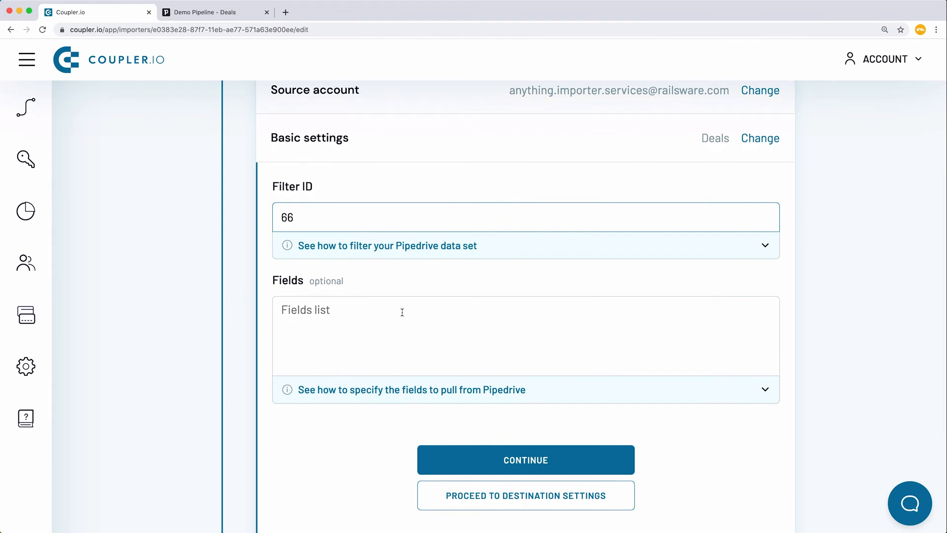
pyautogui.scroll(-3)
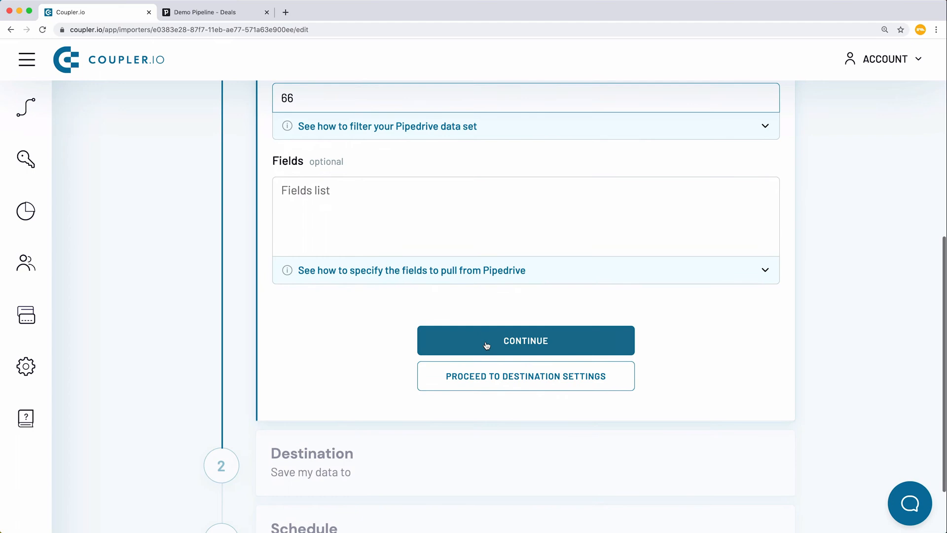
pyautogui.click(525, 341)
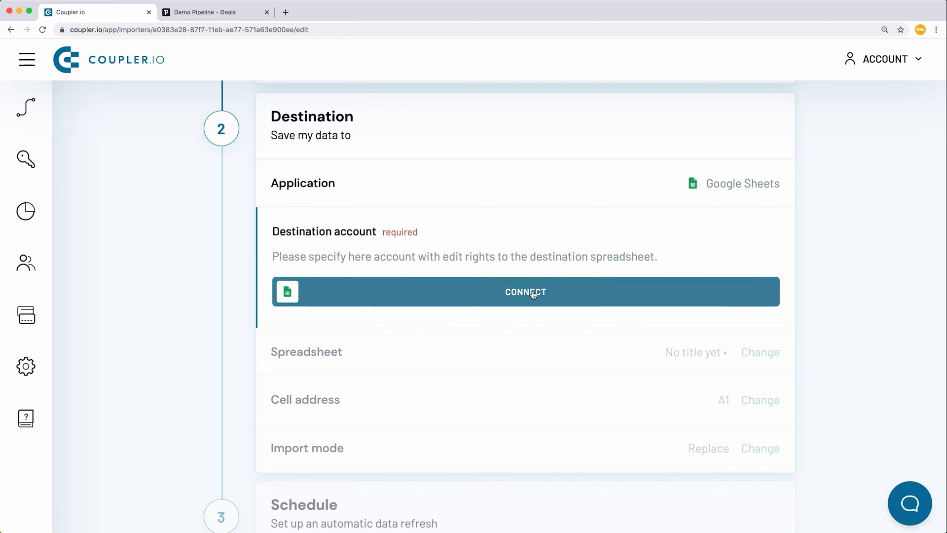
# Connect a Google account with edit access as the destination account and confirm it
pyautogui.click(525, 292)
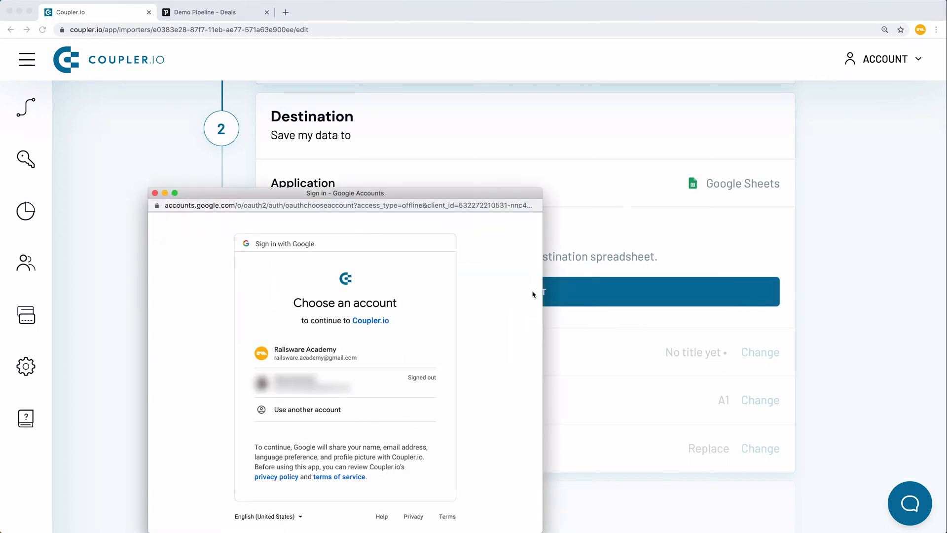
pyautogui.click(305, 353)
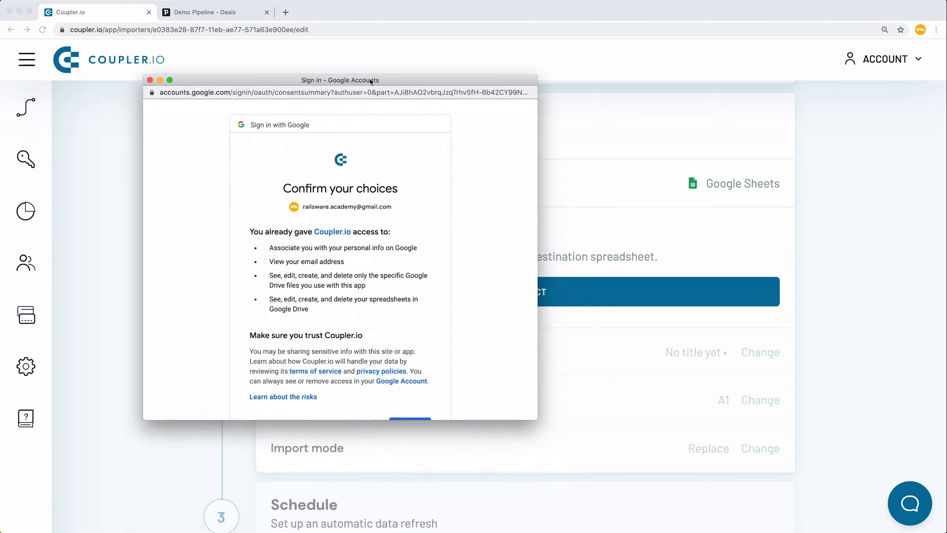
pyautogui.scroll(-3)
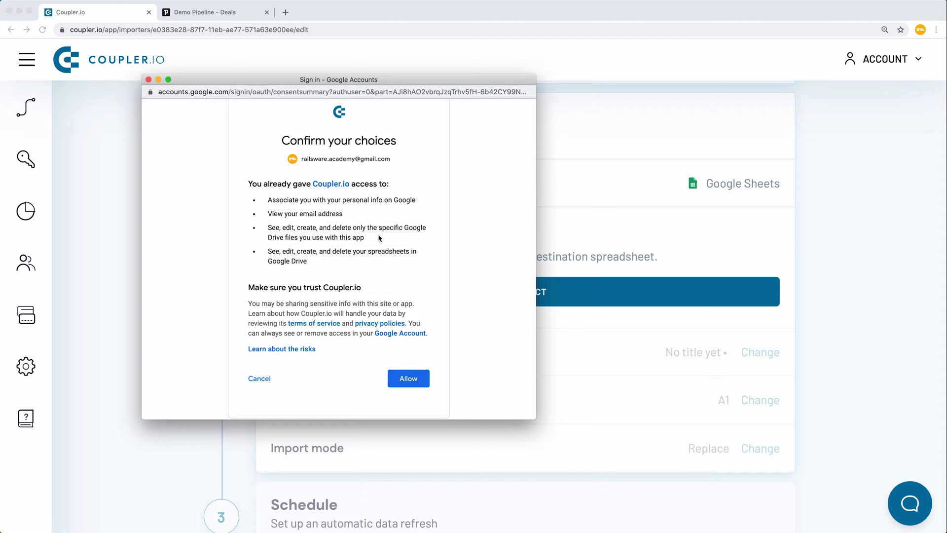
pyautogui.click(408, 378)
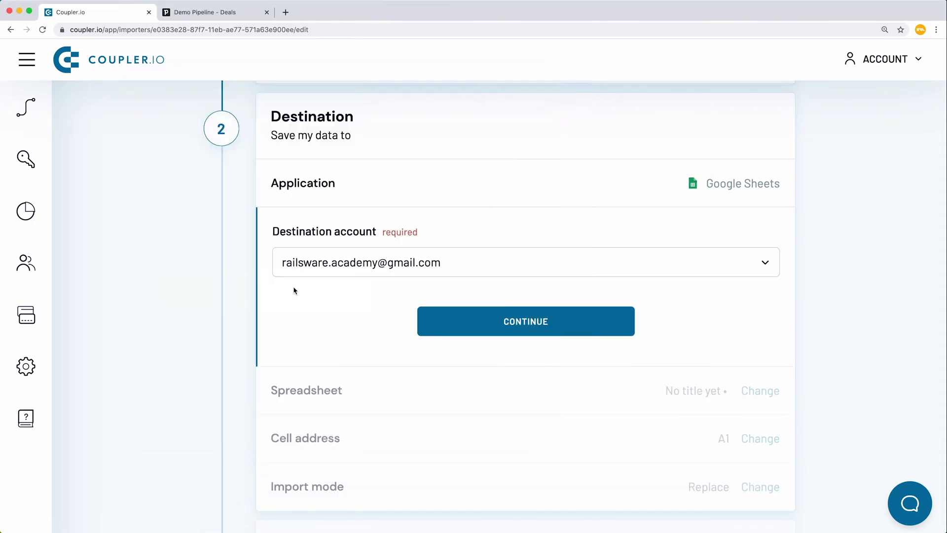
pyautogui.click(525, 320)
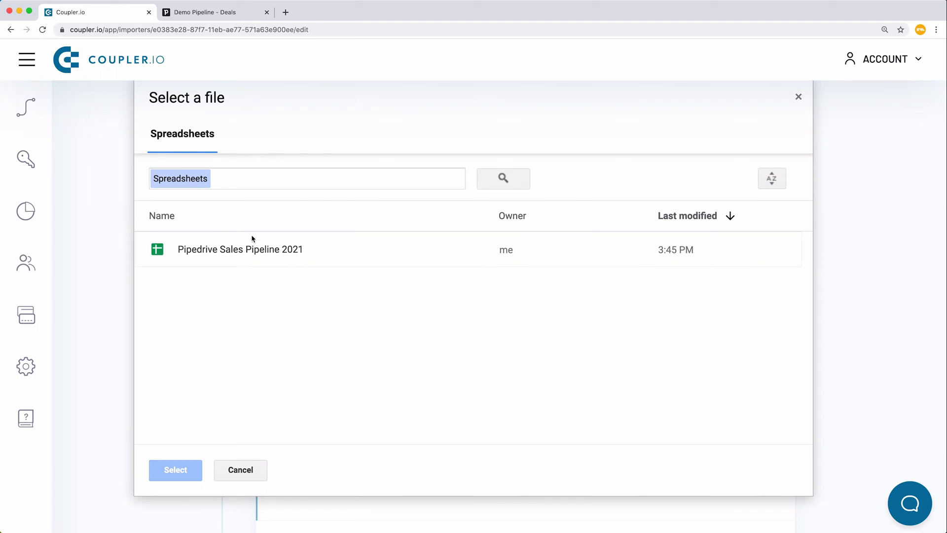
# Select the Pipedrive Sales Pipeline 2021 file and its Won Proposal Deals sheet
pyautogui.click(176, 470)
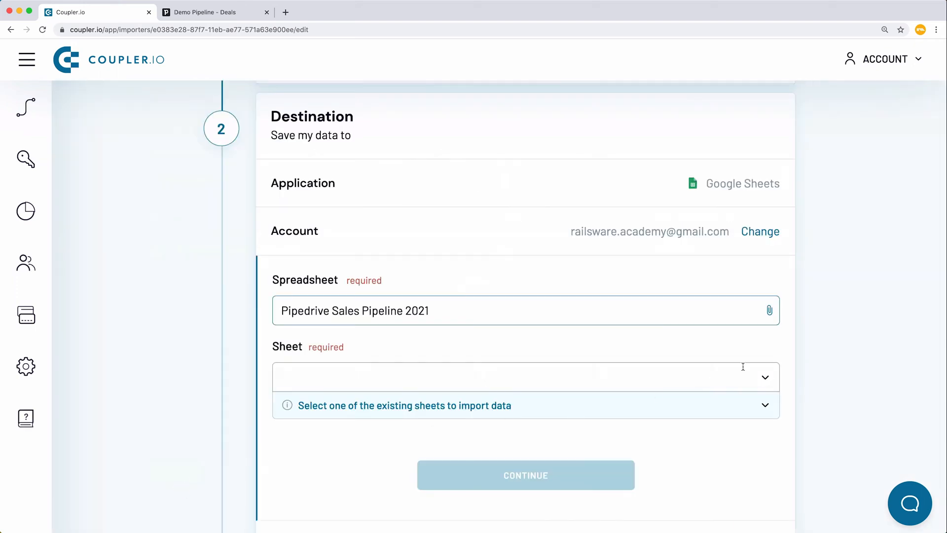
pyautogui.click(525, 376)
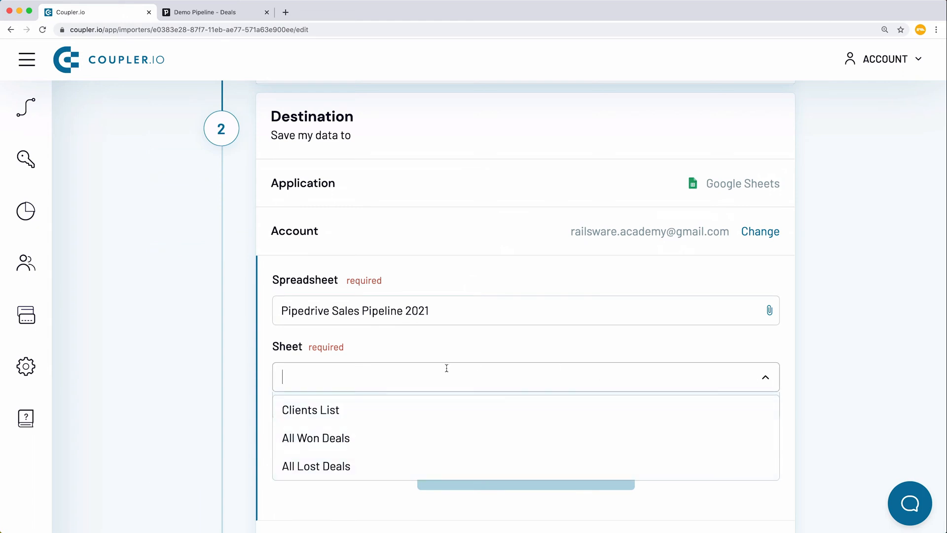
pyautogui.write('Won Proposal Deals')
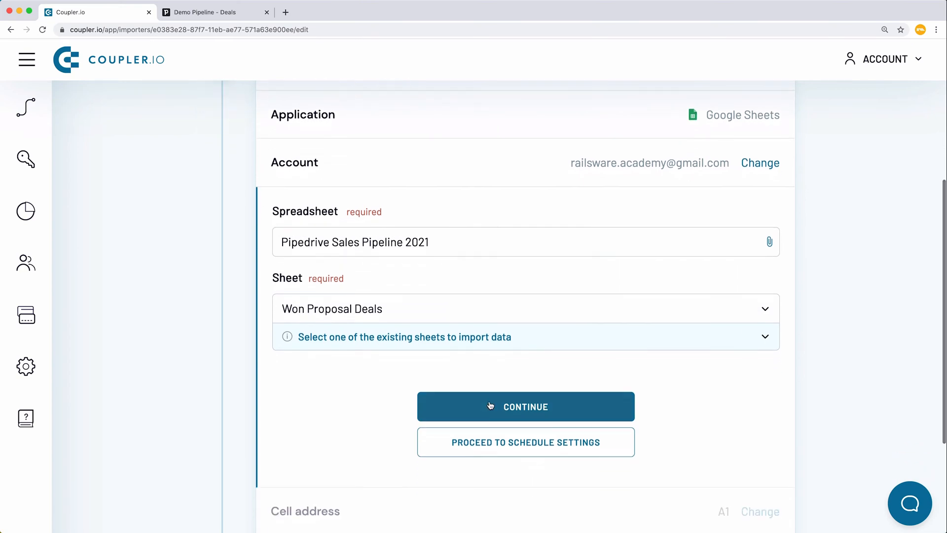
pyautogui.click(525, 406)
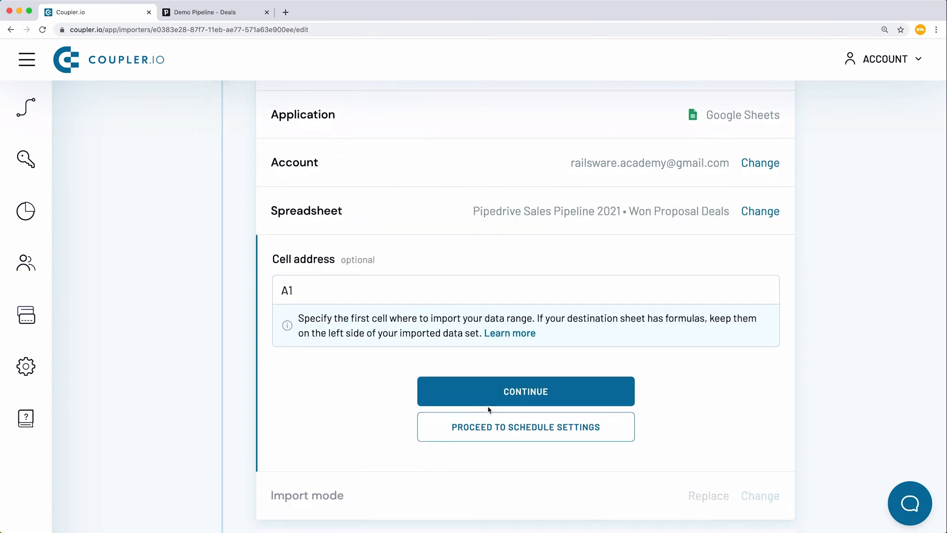
# Keep cell A1 and Replace import mode and continue to the Schedule step
pyautogui.click(525, 391)
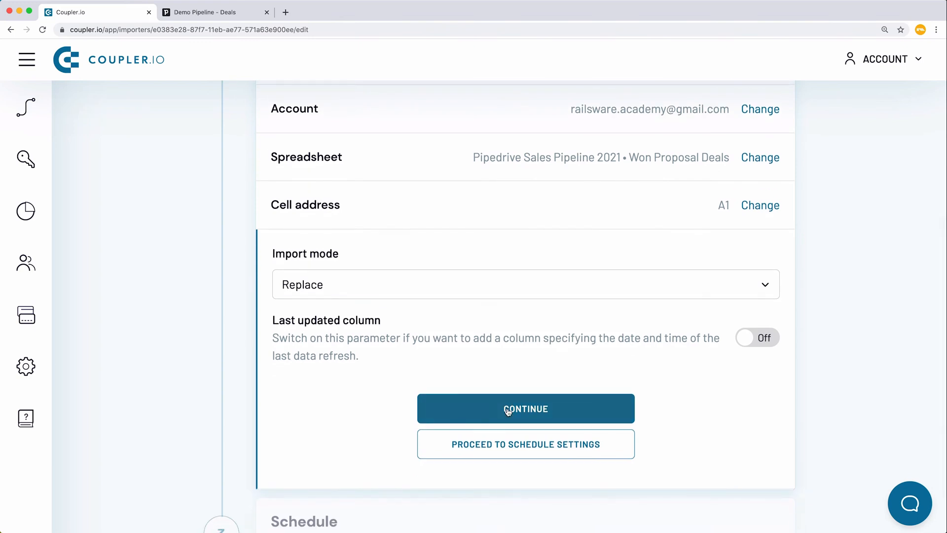
pyautogui.click(525, 408)
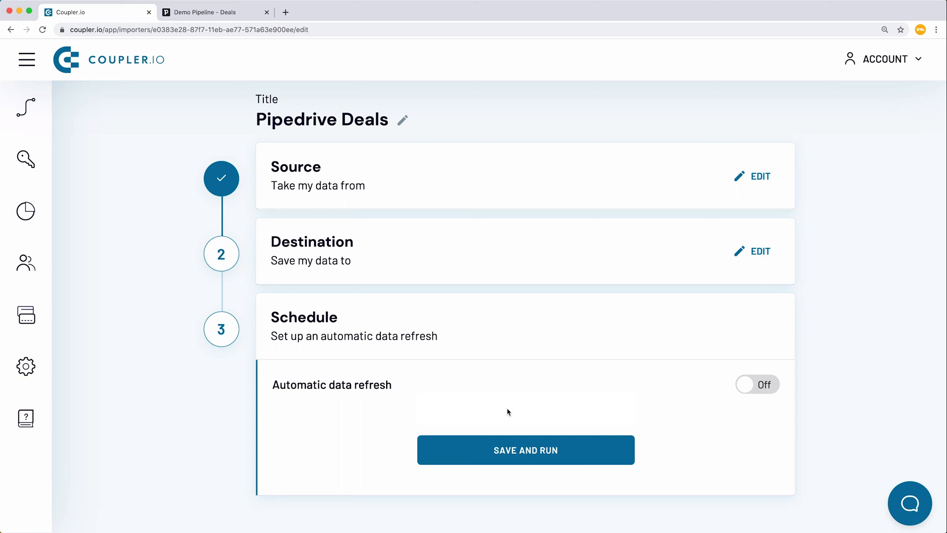
# Turn on hourly automatic refresh, add the weekend days, then save and run the import
pyautogui.click(757, 384)
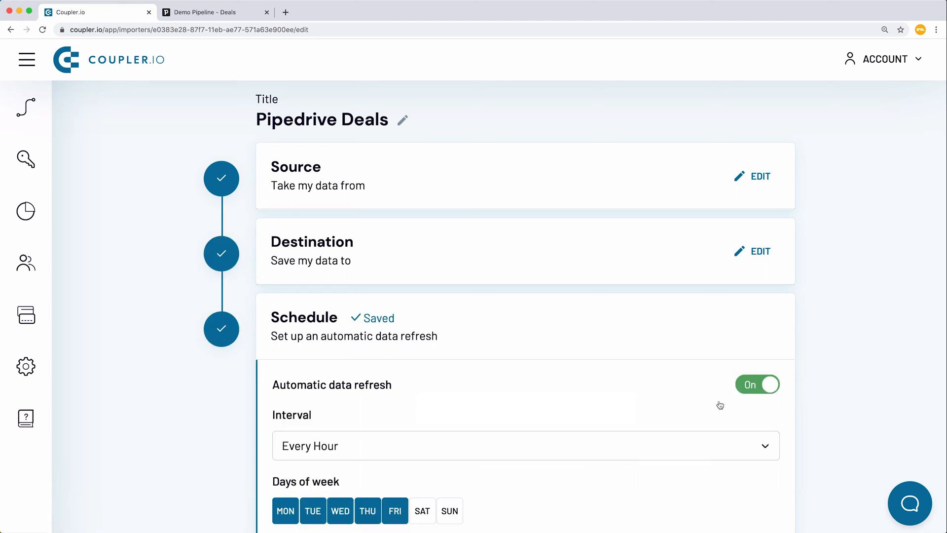
pyautogui.scroll(-3)
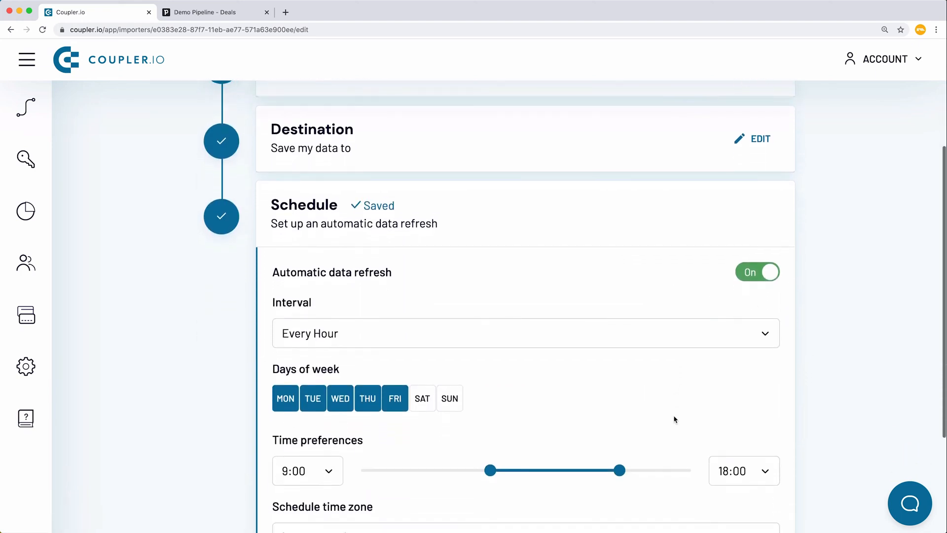
pyautogui.scroll(-3)
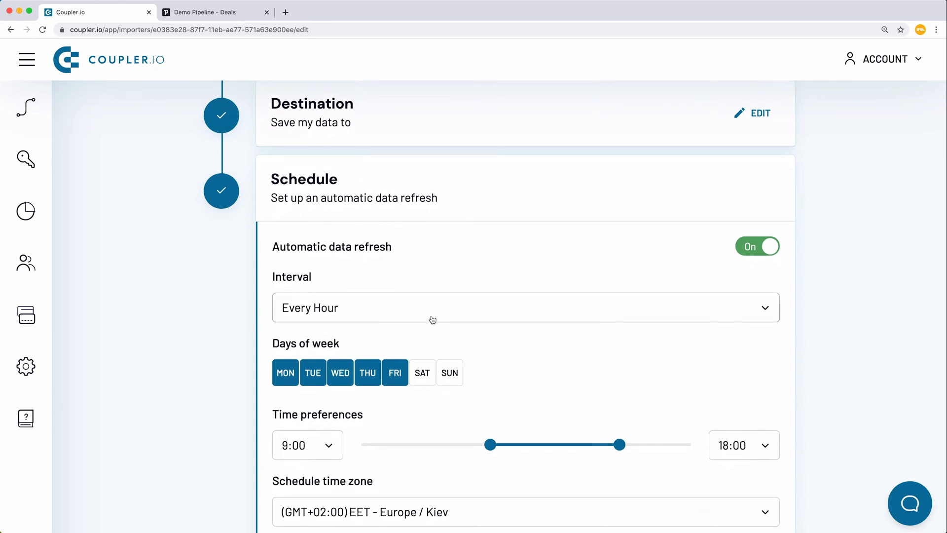
pyautogui.moveTo(422, 373)
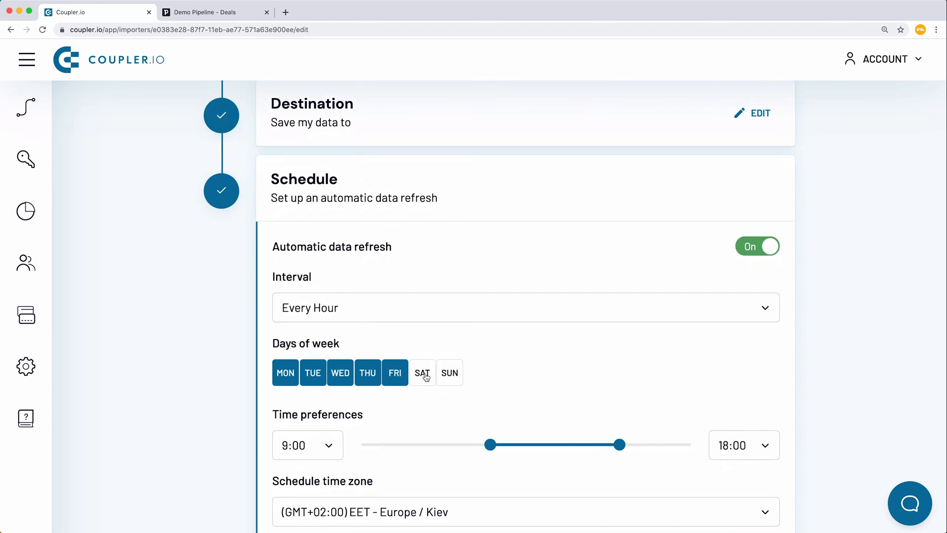
pyautogui.click(422, 373)
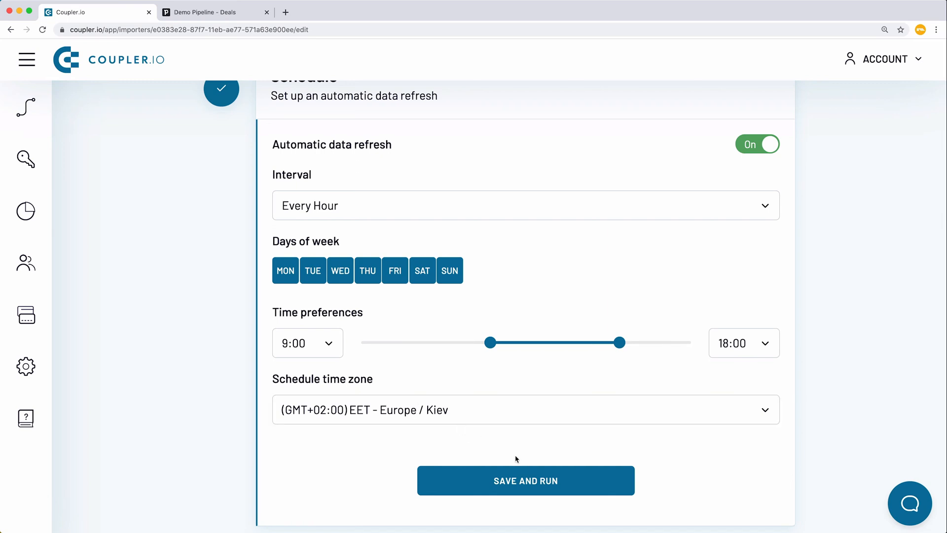
pyautogui.click(525, 480)
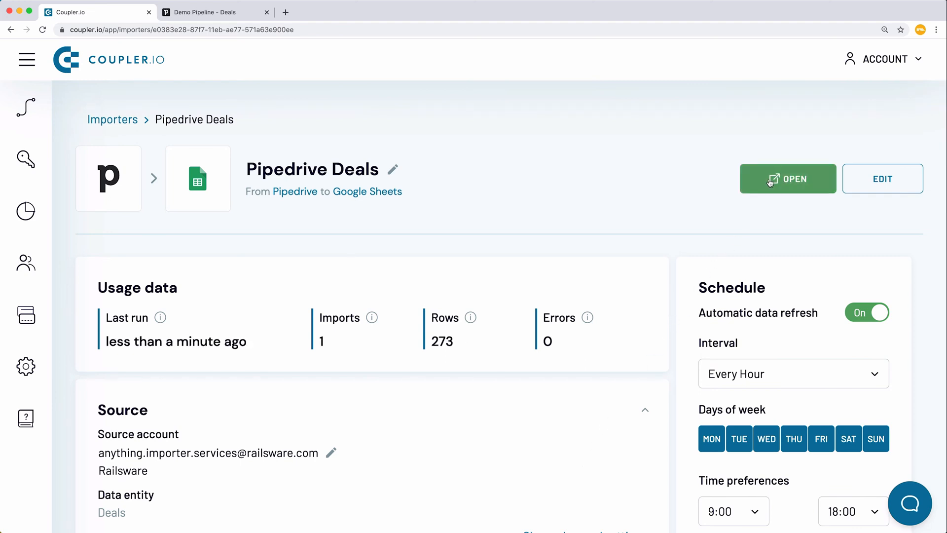
pyautogui.moveTo(795, 191)
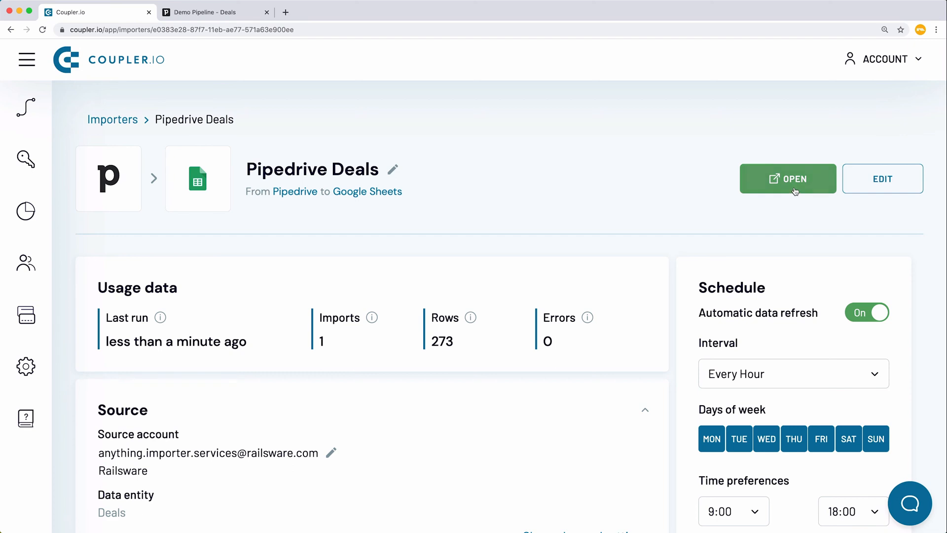
# Open the Pipedrive Sales Pipeline 2021 destination spreadsheet from the importer page
pyautogui.click(788, 179)
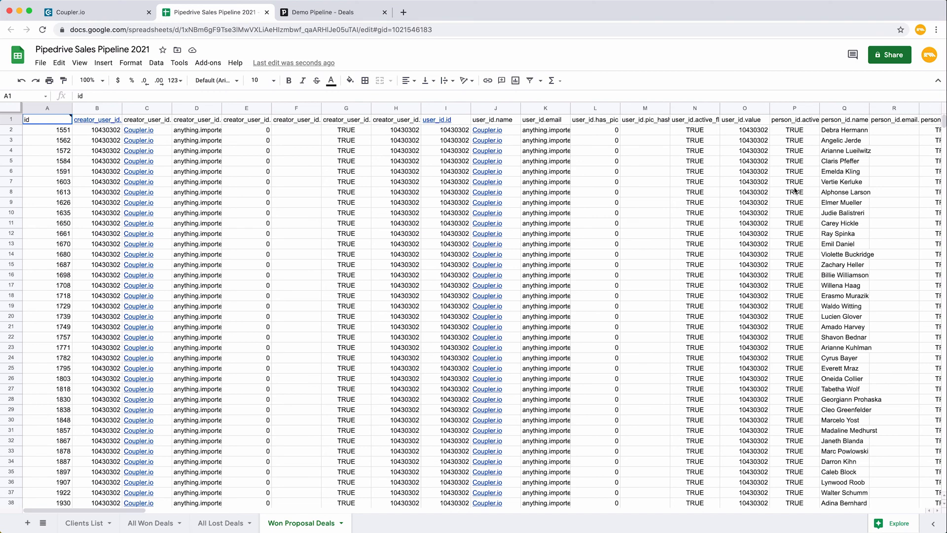
# Return from the Won Proposal Deals sheet to the Coupler.io importer overview
pyautogui.click(96, 12)
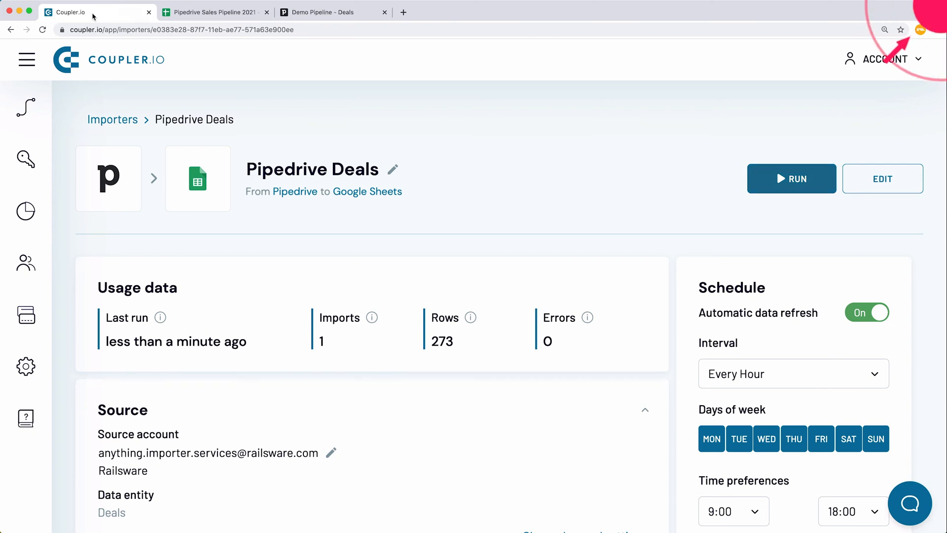
# Bring up the support message form from the chat bubble in the corner
pyautogui.click(909, 504)
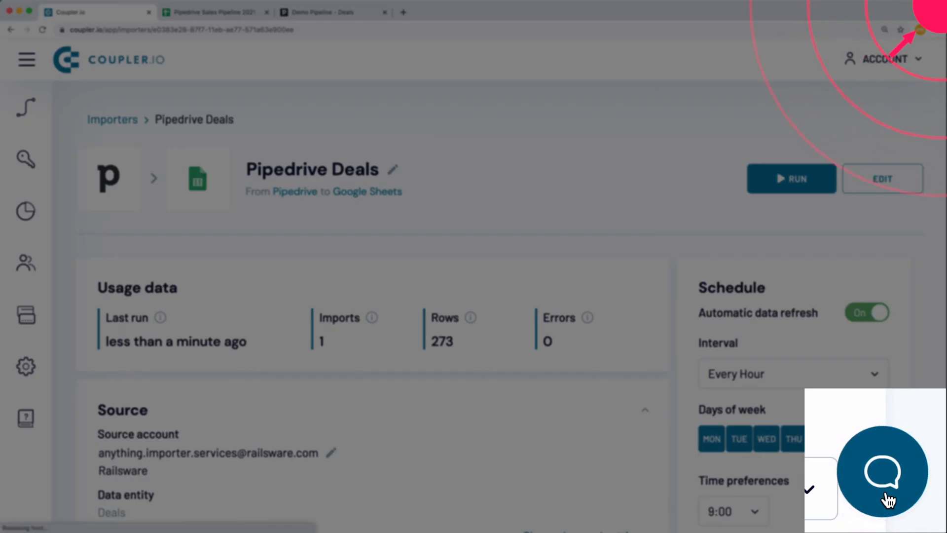
pyautogui.click(882, 470)
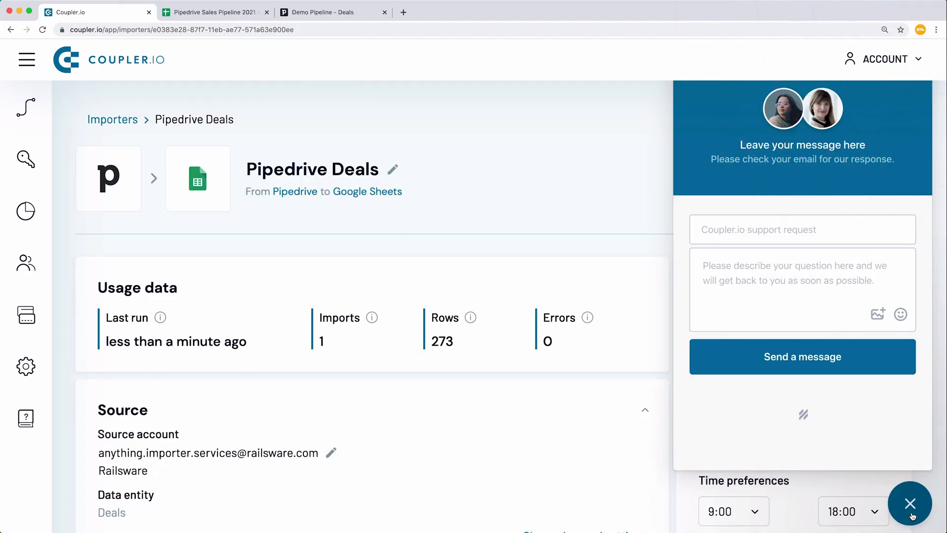